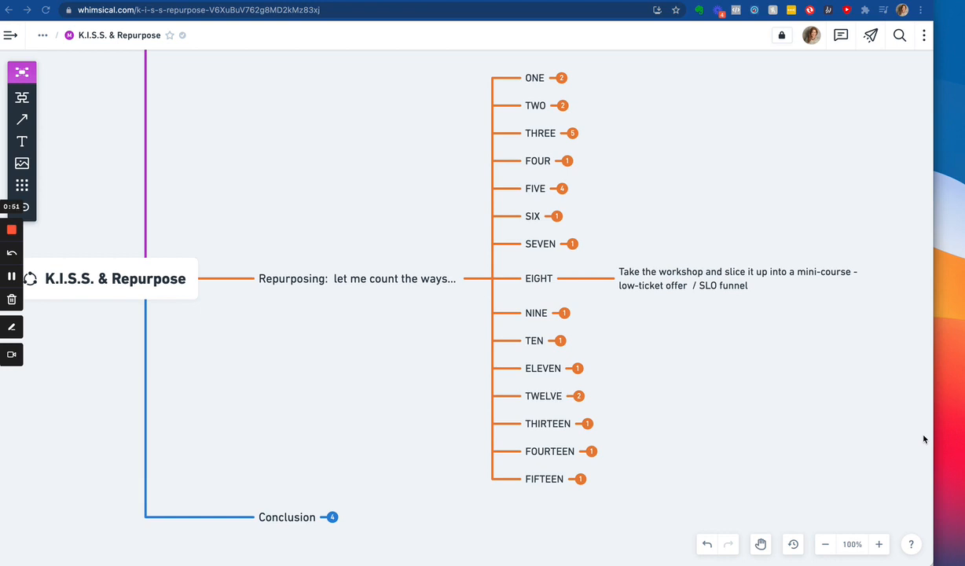
mouse_move(633, 396)
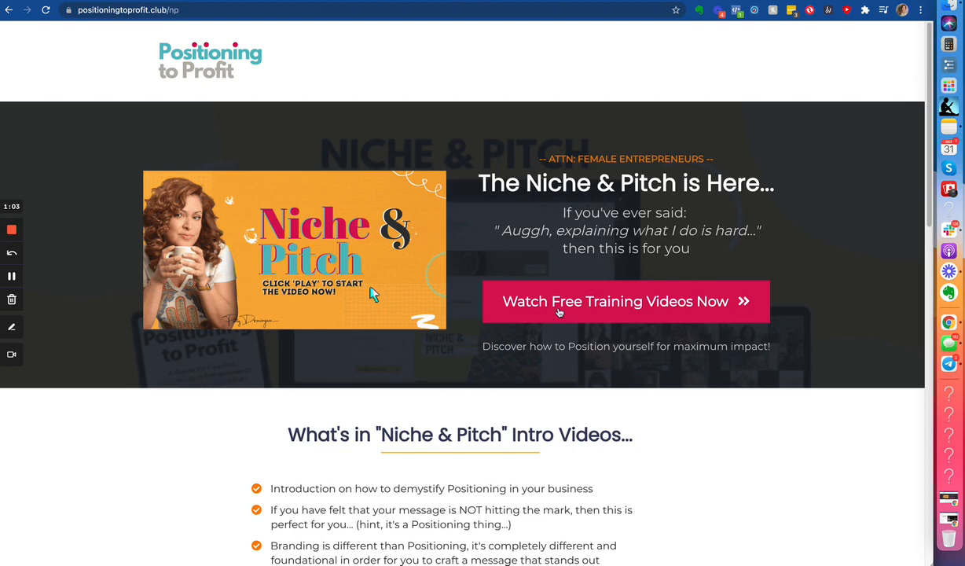
- Go to the free Niche & Pitch training videos page and scroll through its module list
click(626, 301)
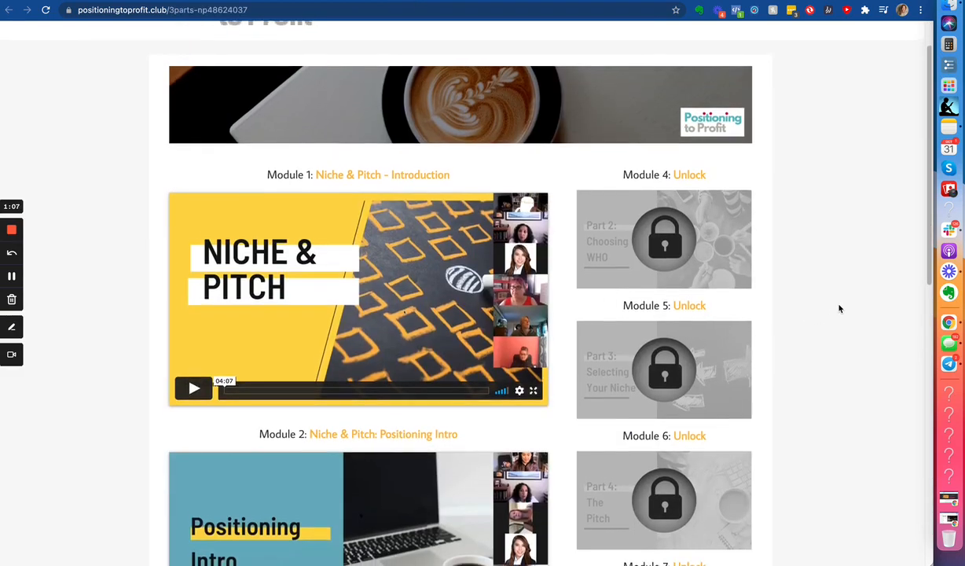
scroll(down, 3)
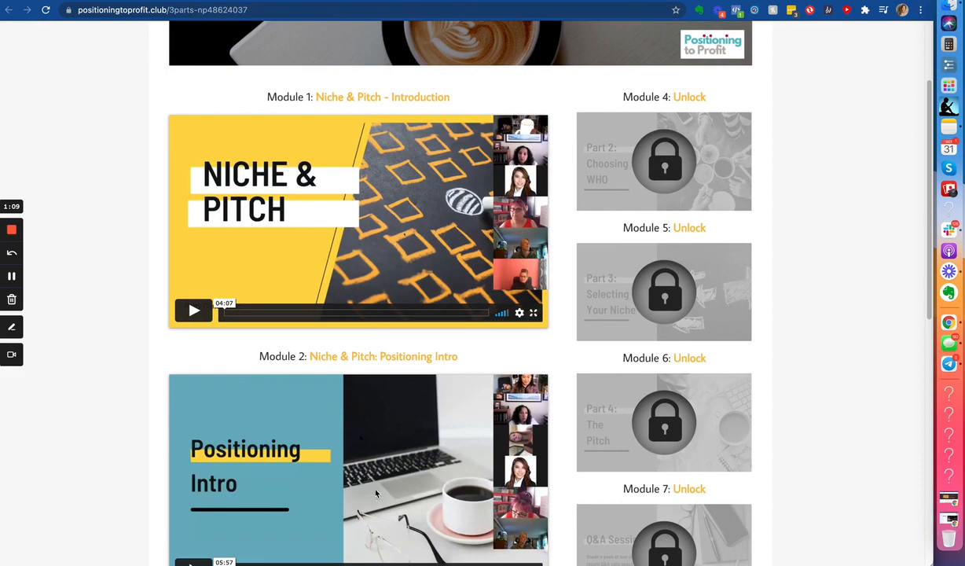
scroll(down, 3)
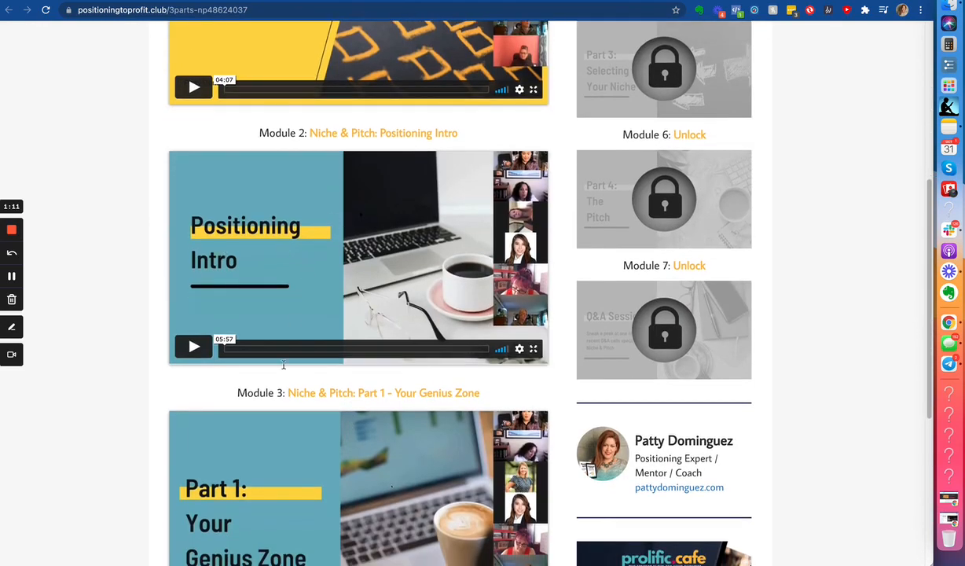
scroll(up, 3)
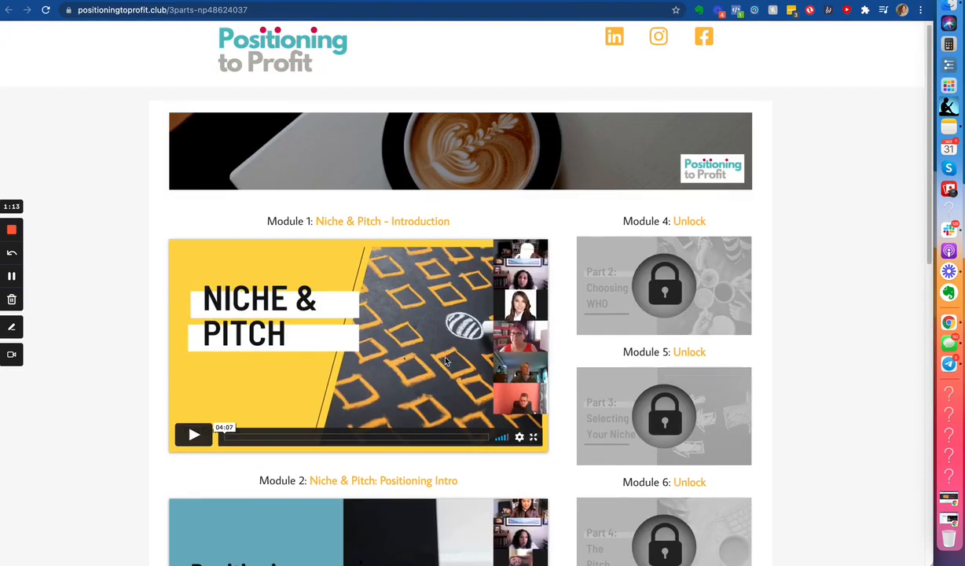
scroll(down, 3)
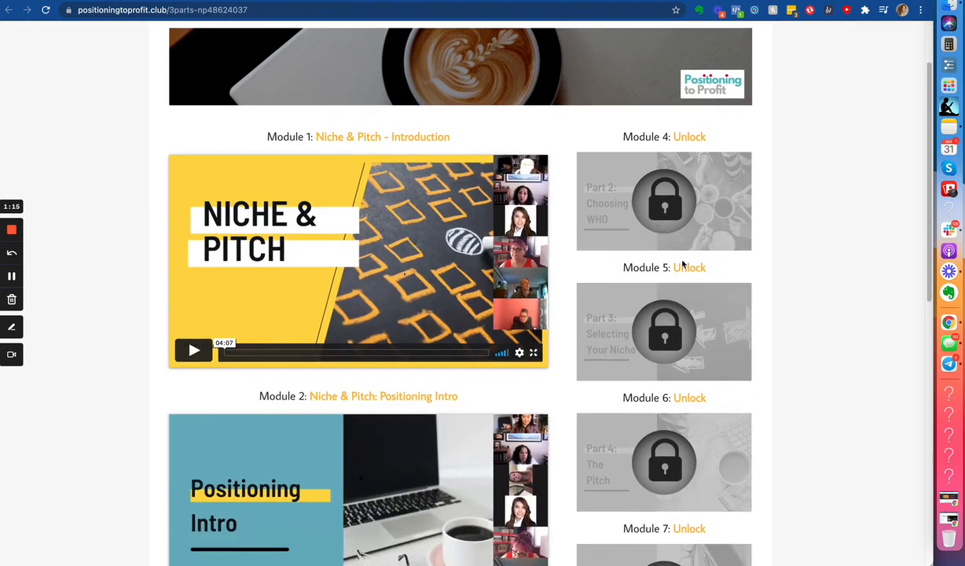
scroll(up, 3)
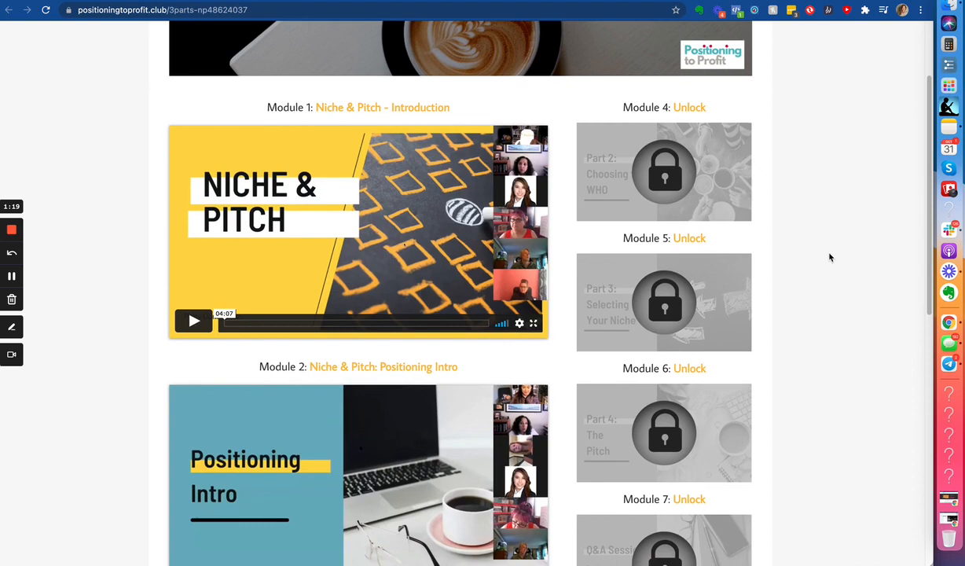
scroll(down, 3)
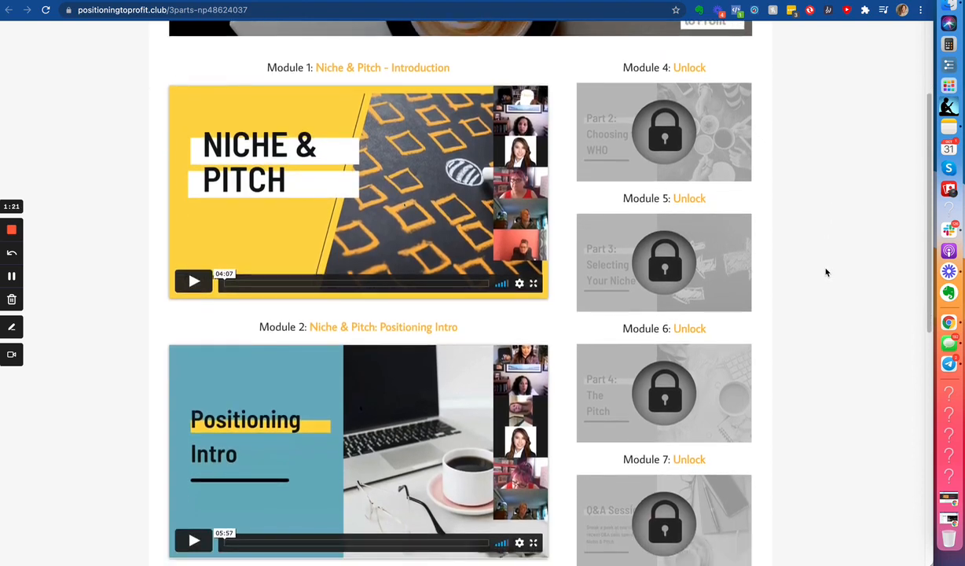
scroll(down, 3)
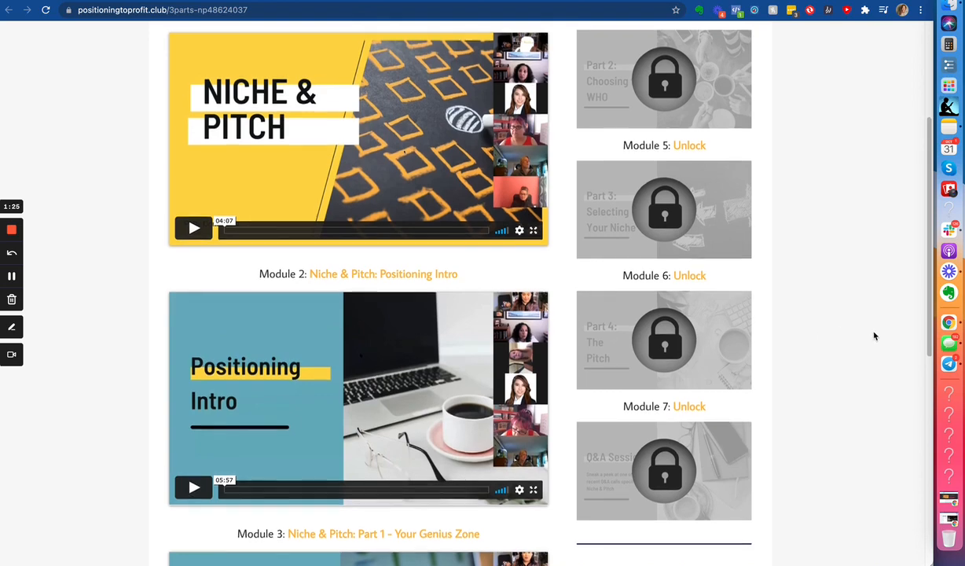
scroll(up, 3)
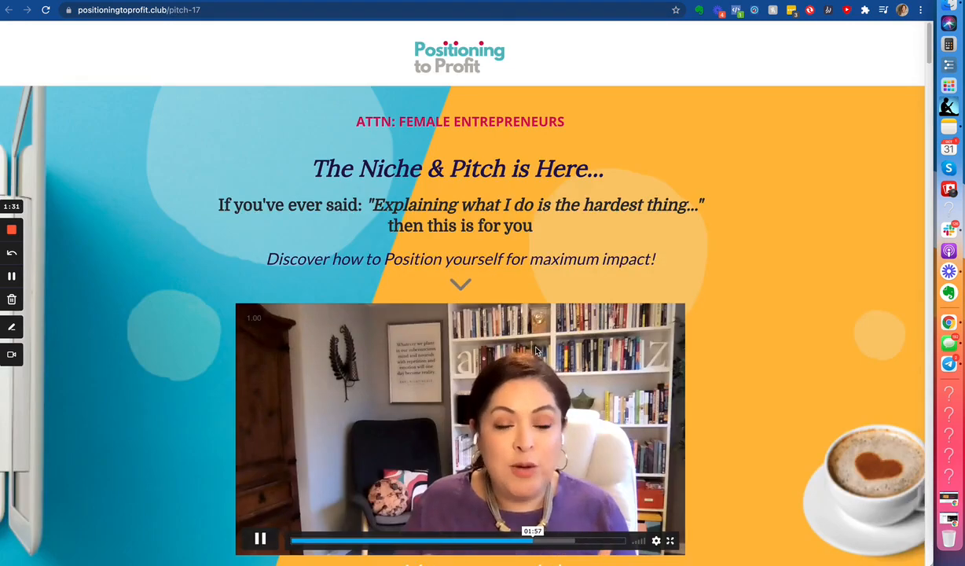
- Scroll the pitch-17 sales page to show the video and the 'Yes, I Want This!' $17 offer
scroll(down, 3)
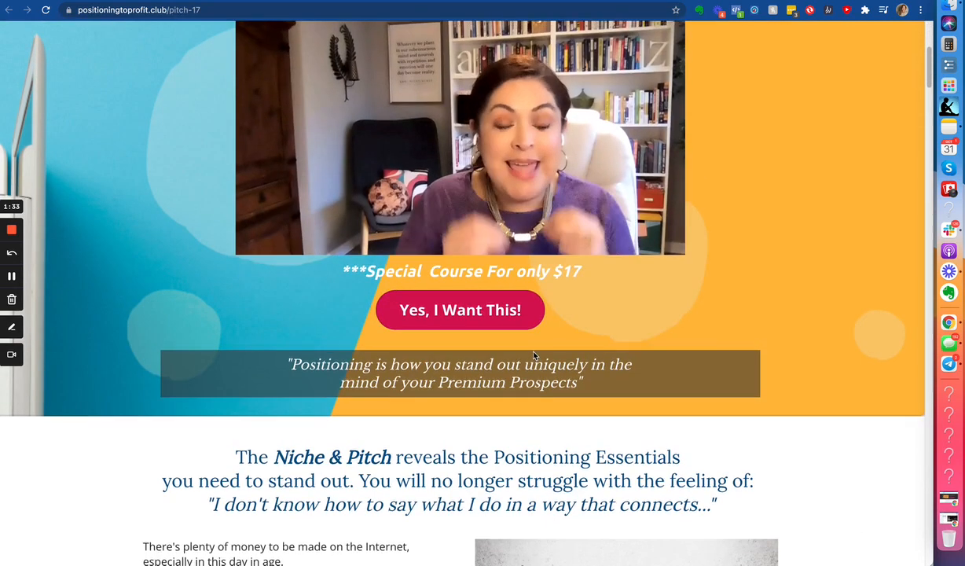
scroll(up, 3)
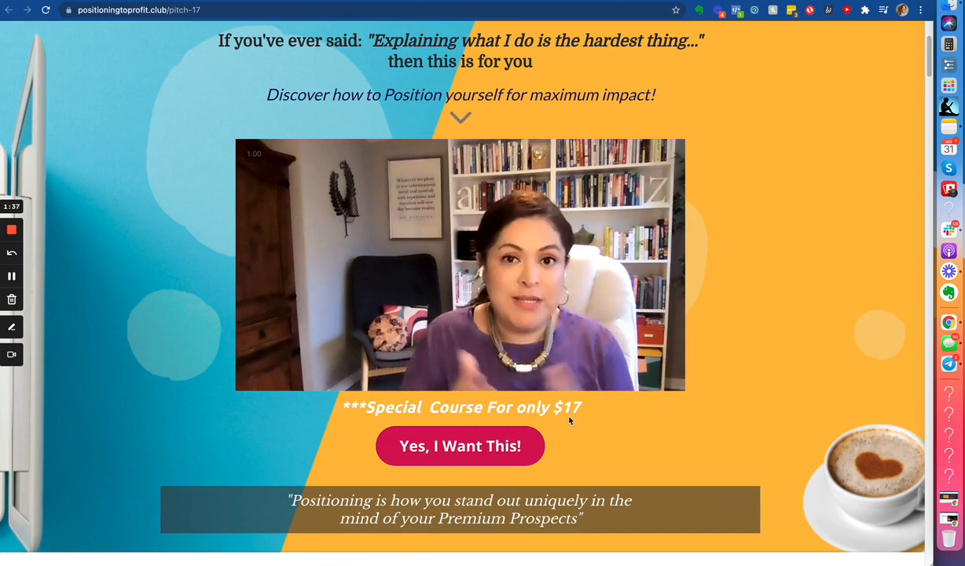
mouse_move(820, 268)
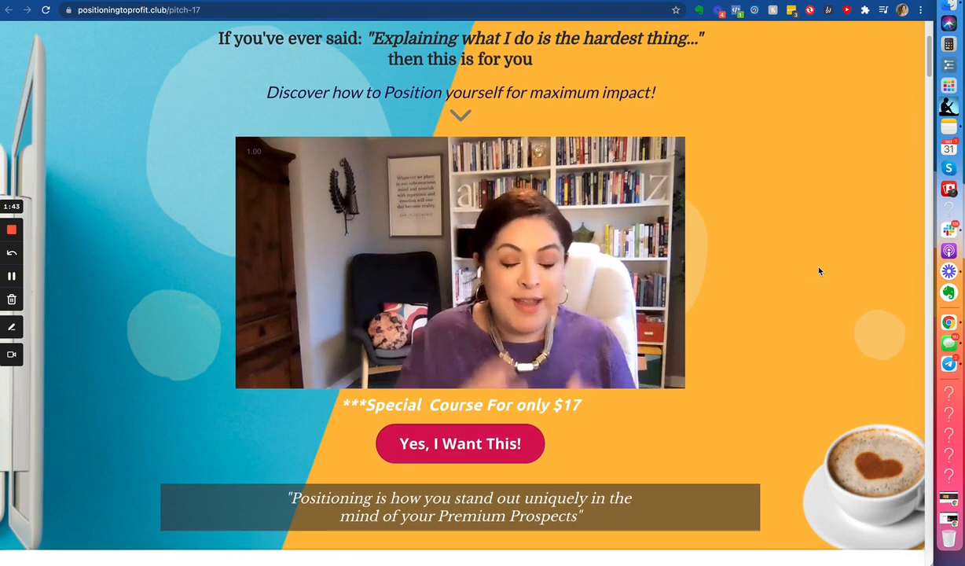
scroll(up, 3)
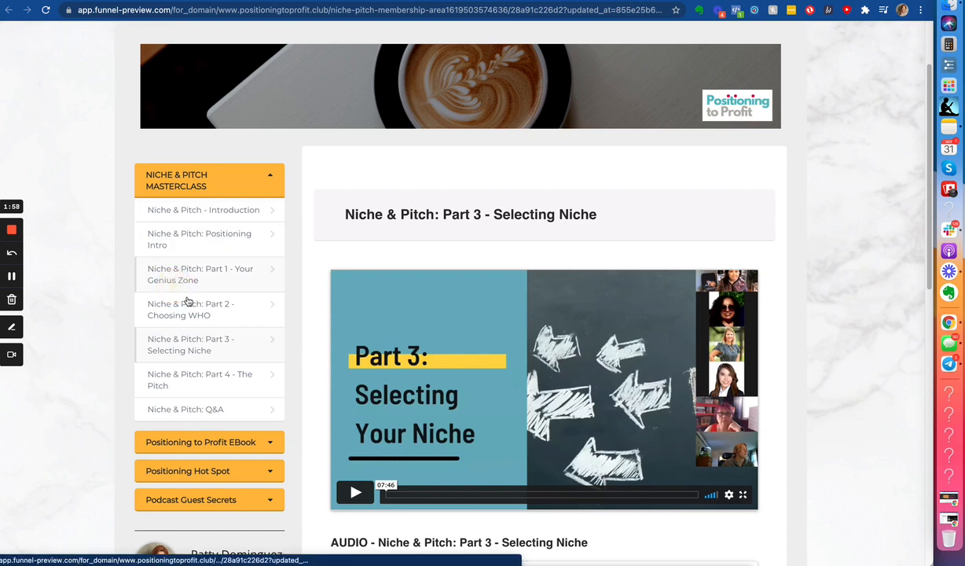
- View the masterclass lessons Part 1, Part 3, Part 4, Q&A, then Part 2 - Choosing WHO
click(201, 274)
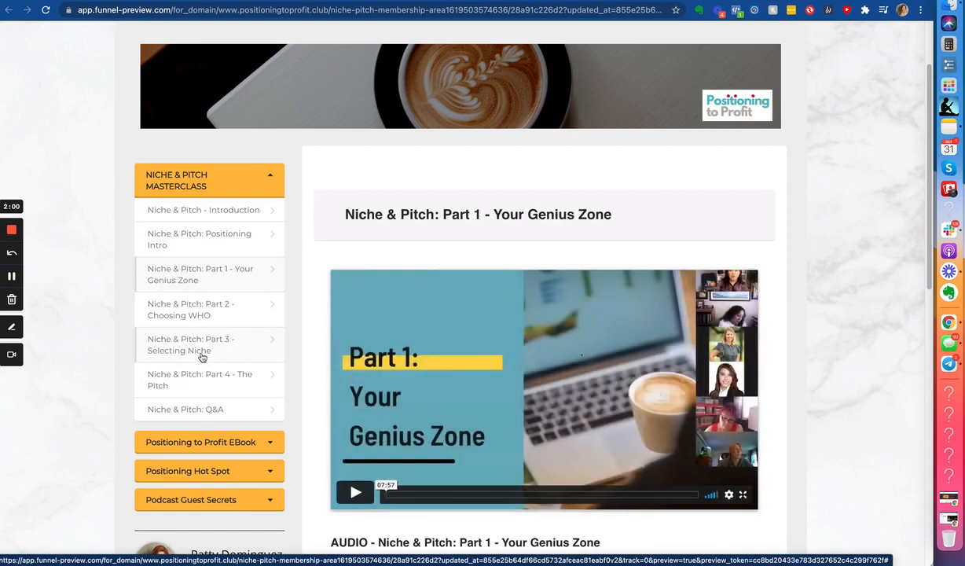
click(192, 344)
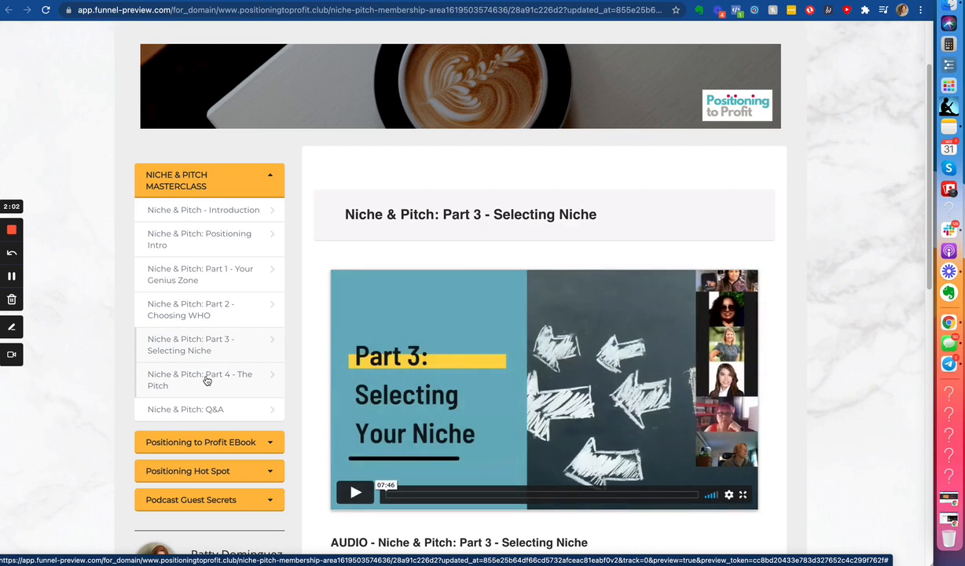
click(200, 379)
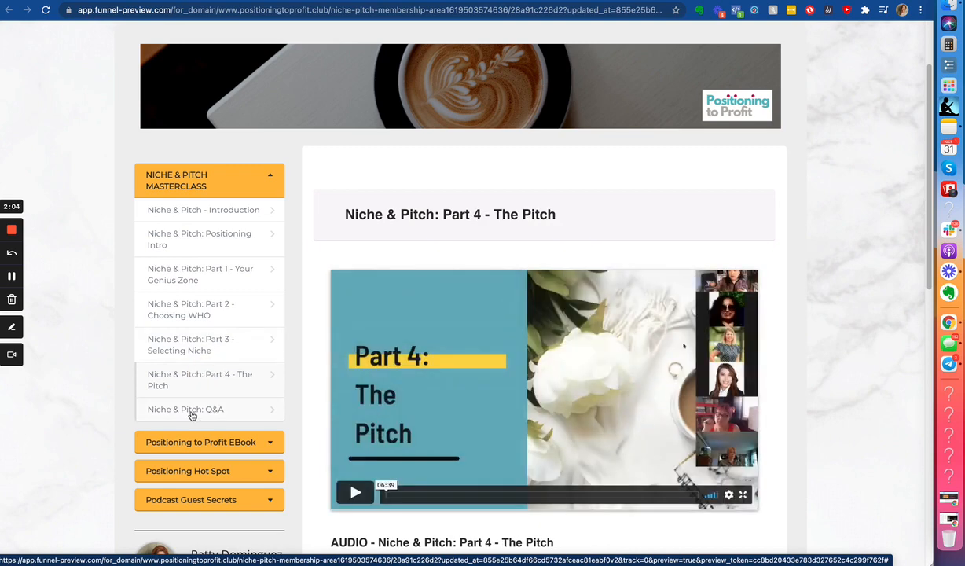
click(186, 409)
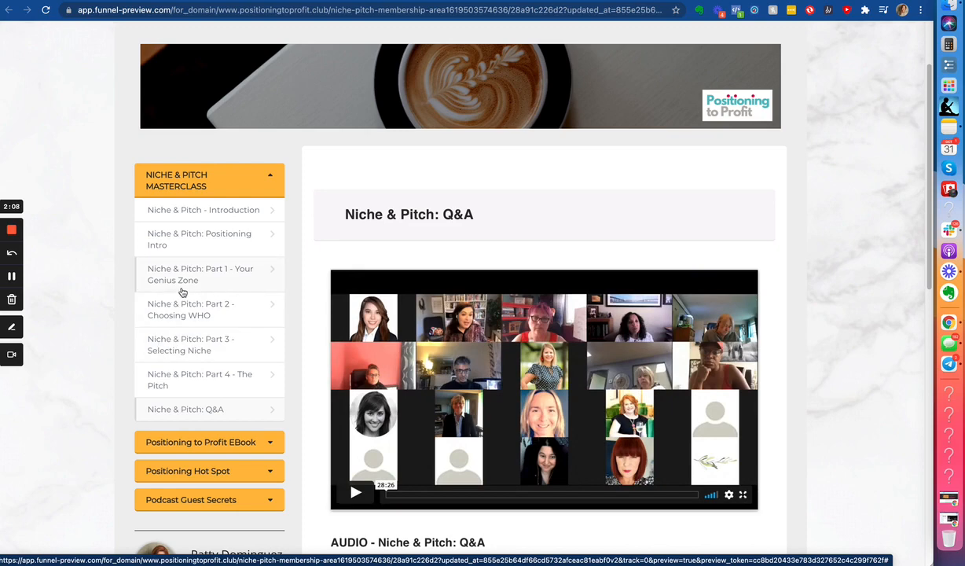
click(191, 308)
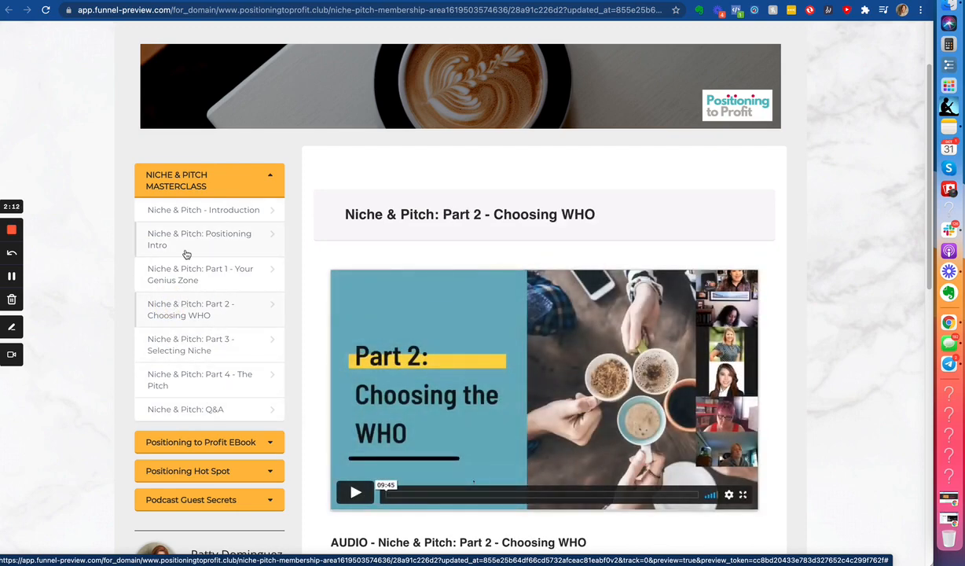
mouse_move(78, 426)
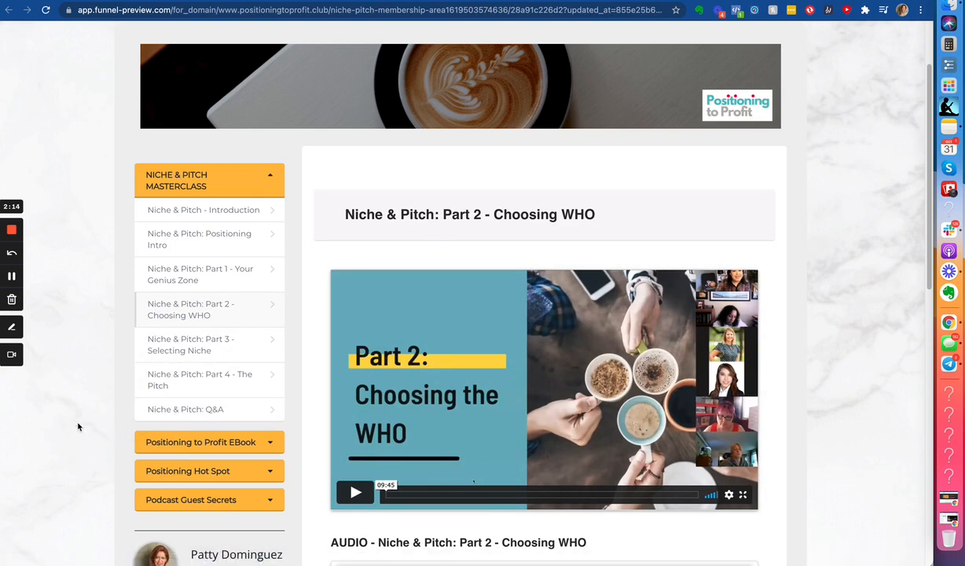
mouse_move(201, 308)
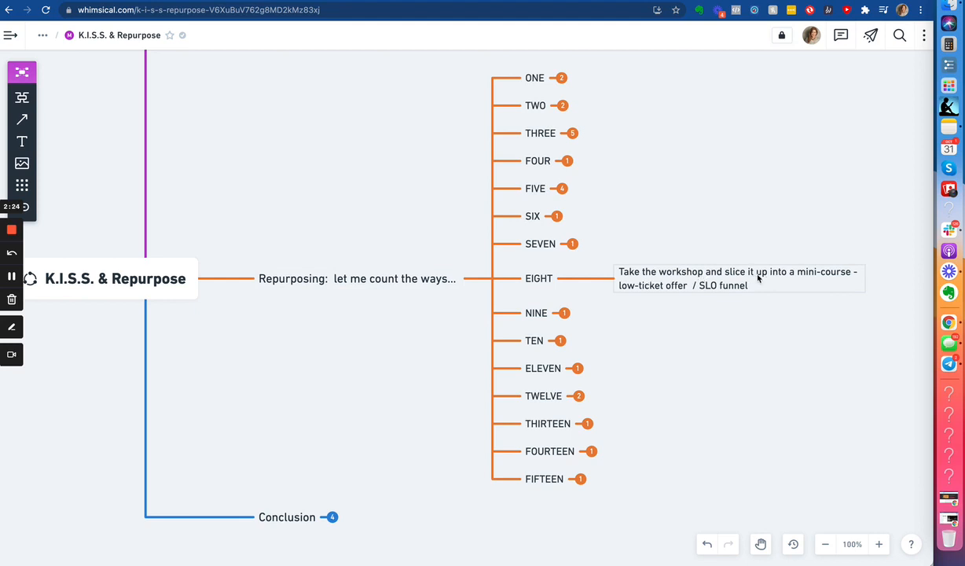
mouse_move(805, 284)
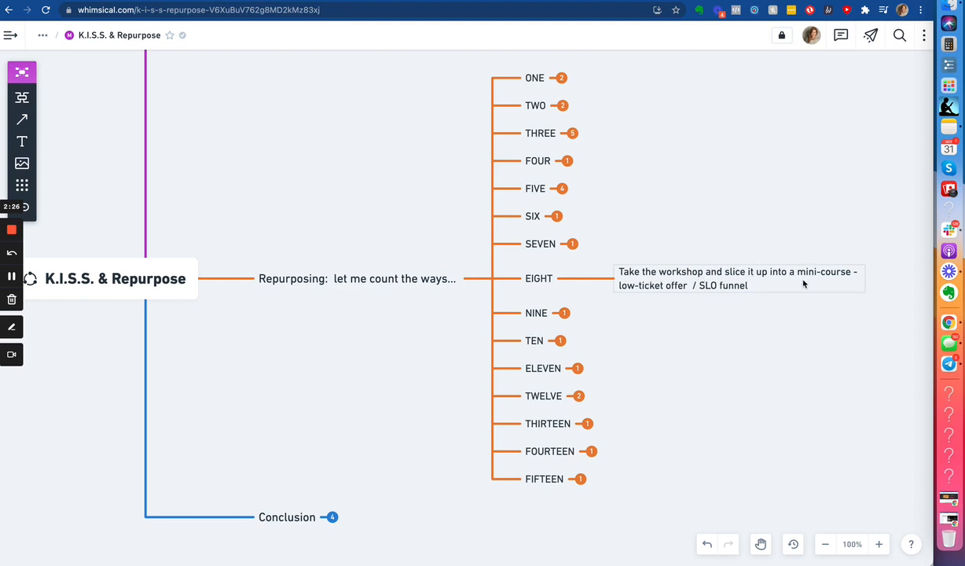
mouse_move(647, 296)
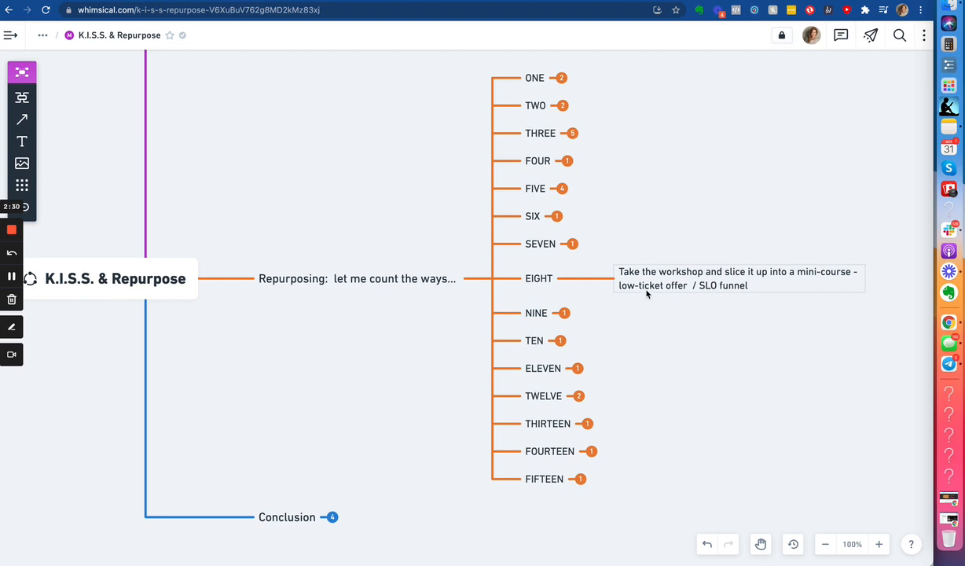
mouse_move(615, 299)
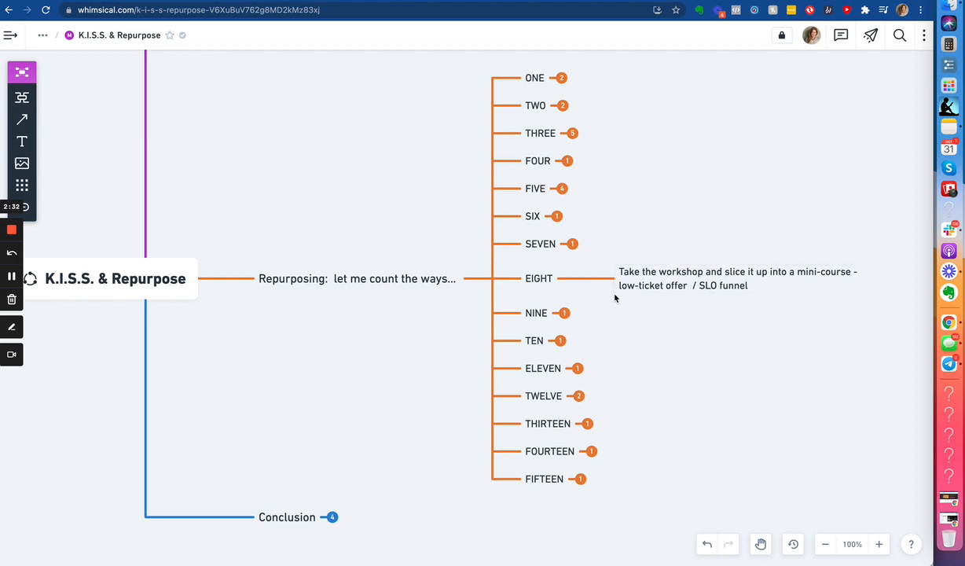